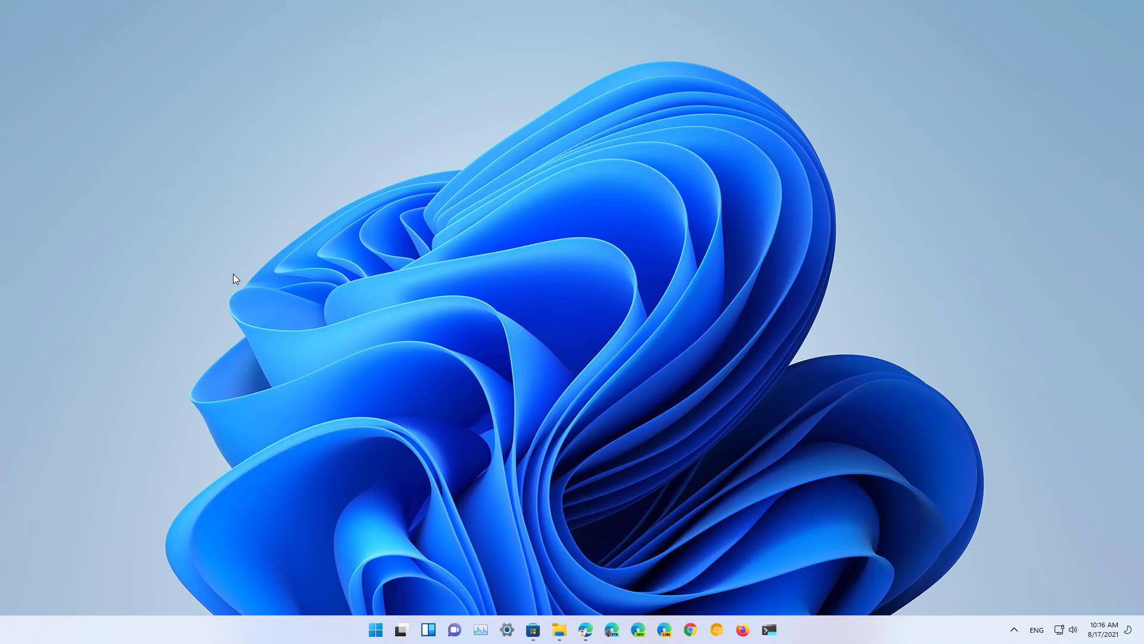
mouse_move(491, 445)
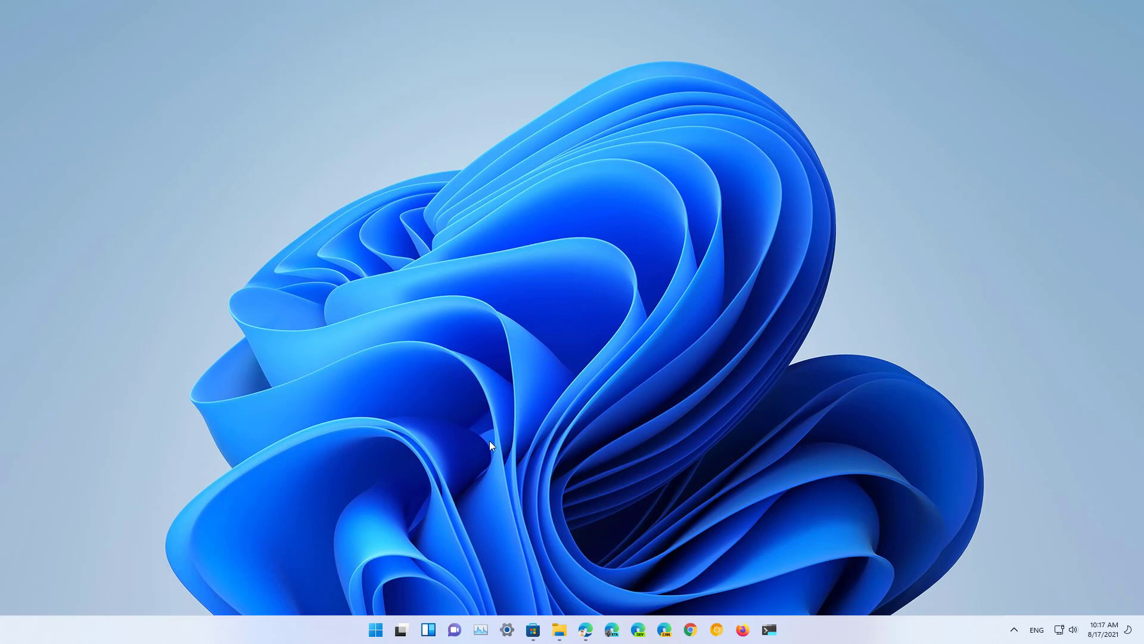
- Open the Start menu from the taskbar Start button
left_click(374, 630)
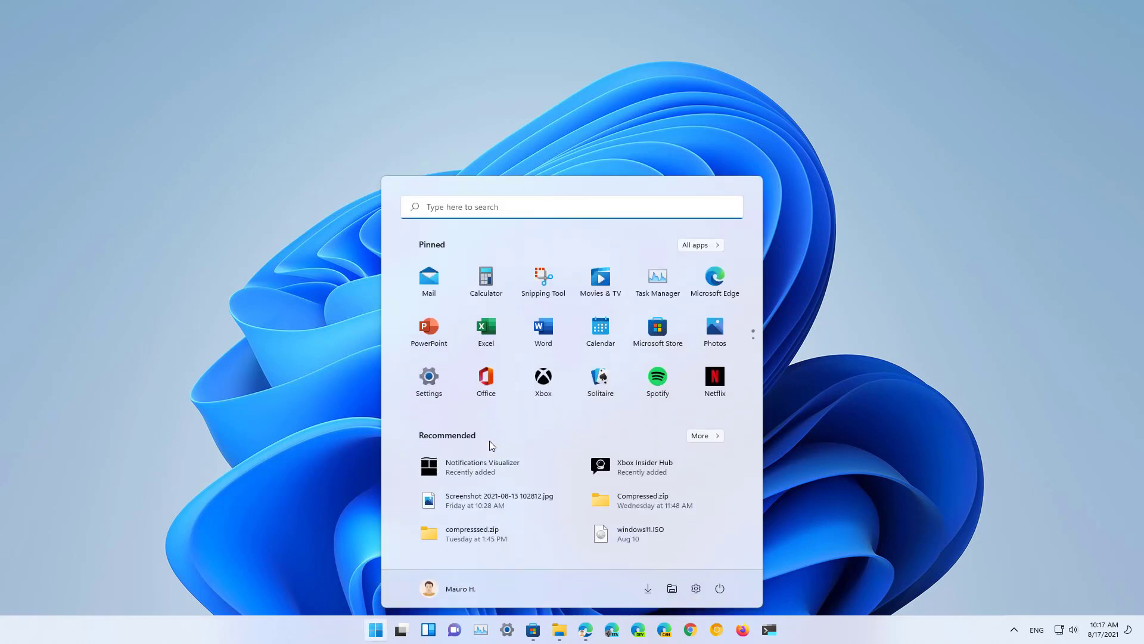
- Open Microsoft Store, search 'xbox ins', and launch the Xbox Insider Hub app
type("store")
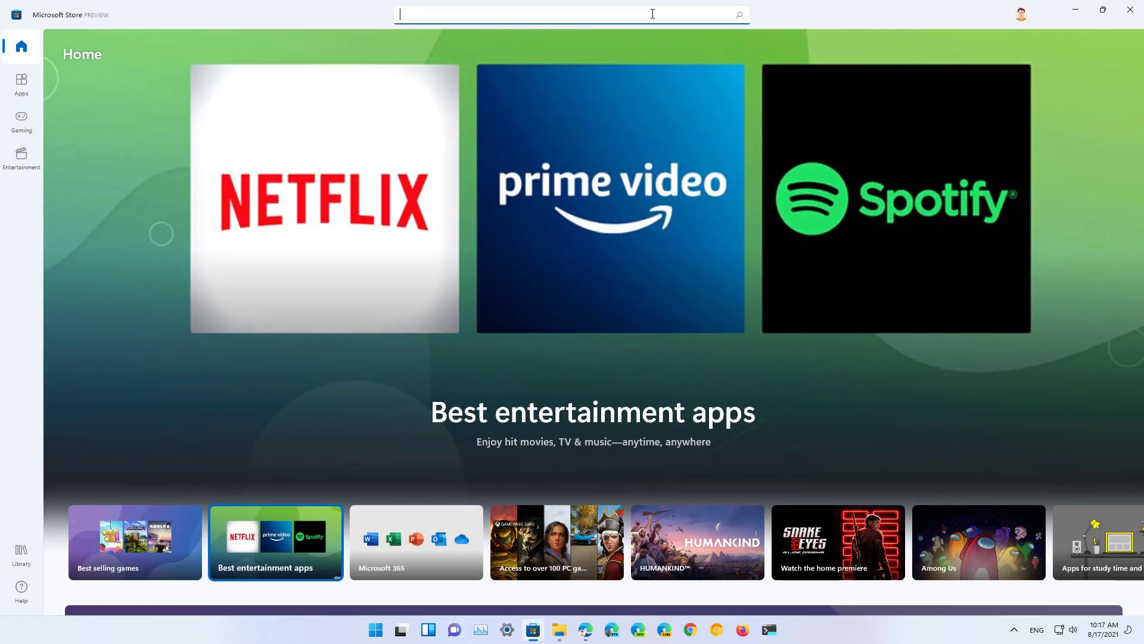
type("xbox ins")
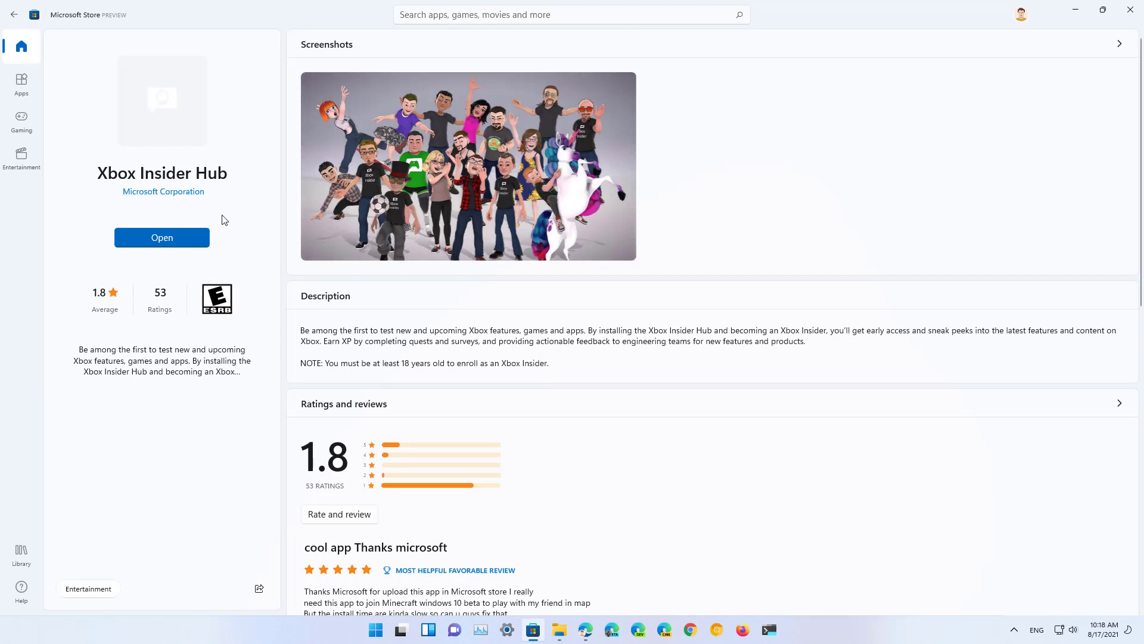
mouse_move(162, 237)
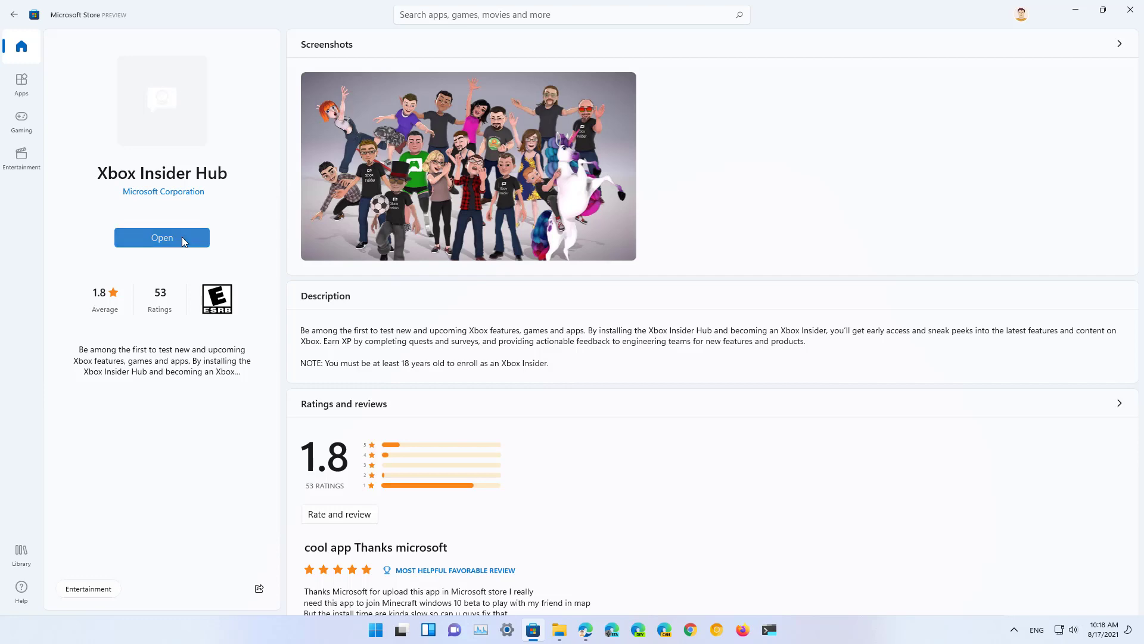
left_click(161, 237)
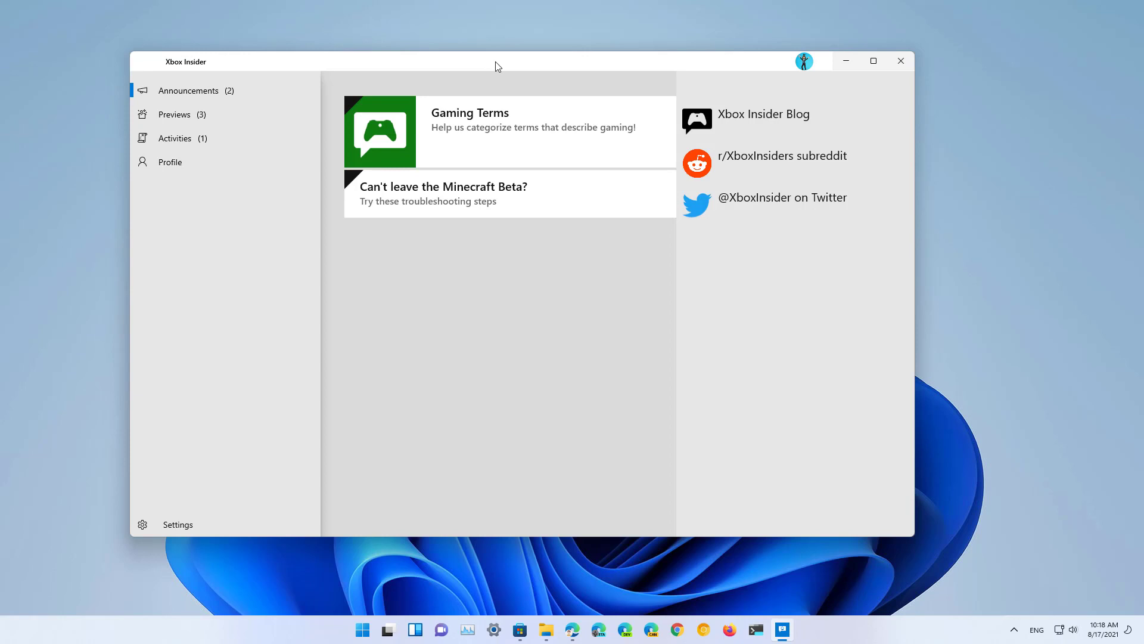
mouse_move(502, 80)
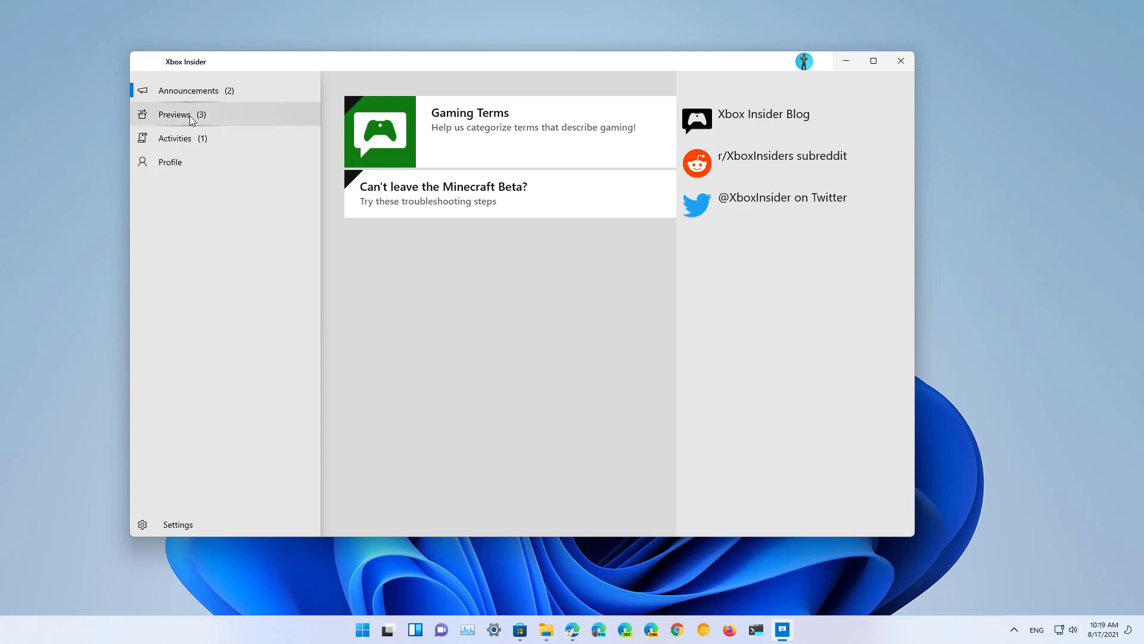
- Join the Windows Gaming preview from the Previews list in Xbox Insider Hub
left_click(173, 113)
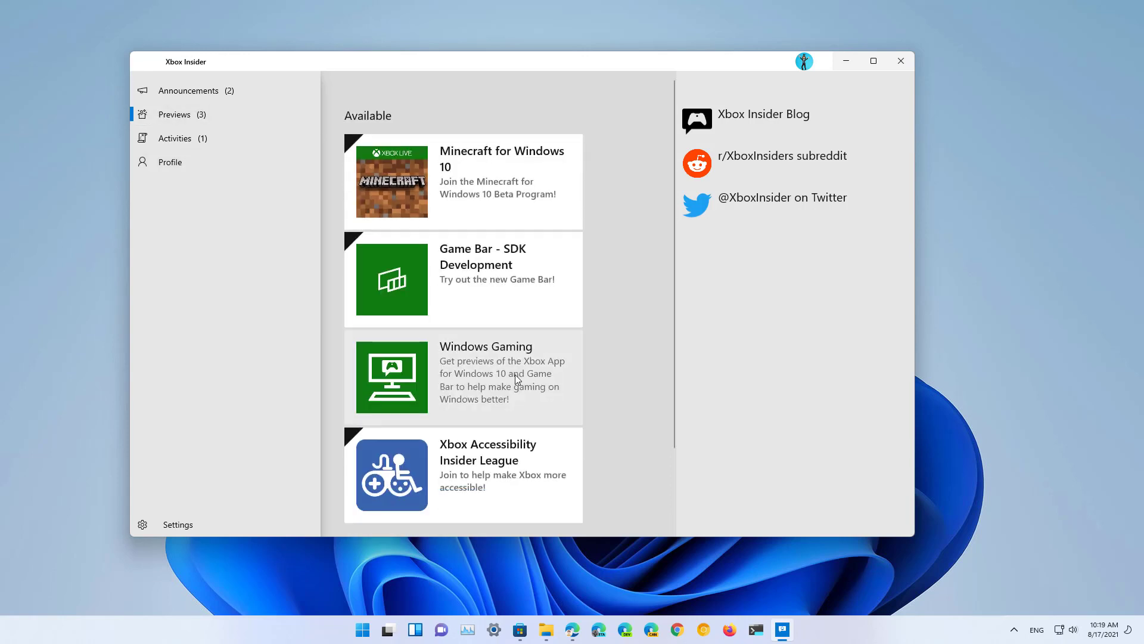
left_click(462, 376)
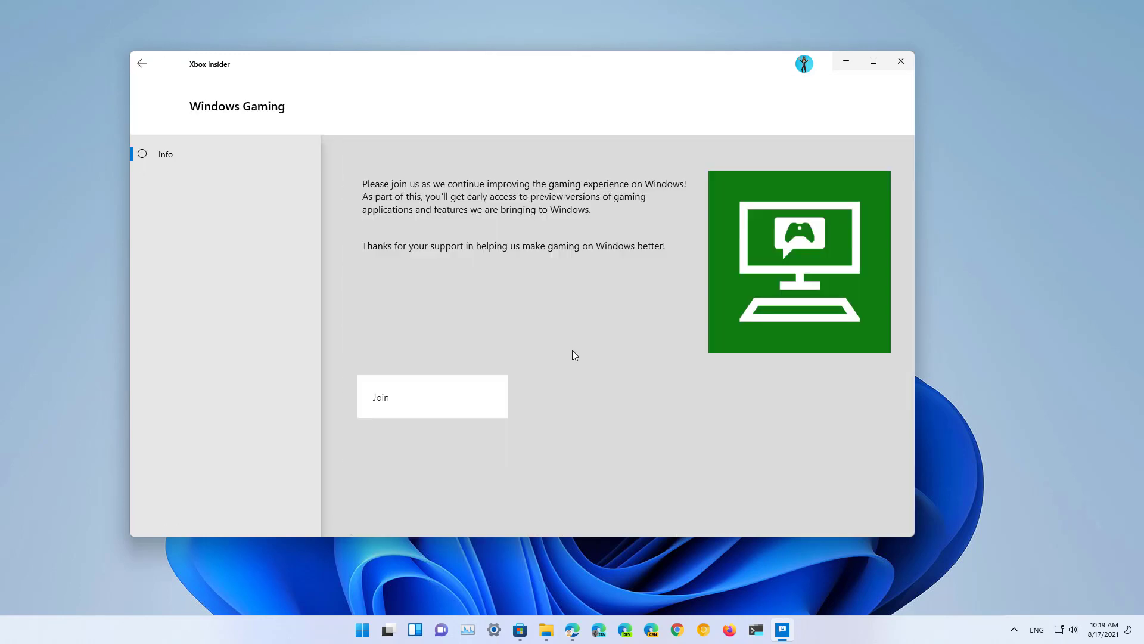
left_click(432, 397)
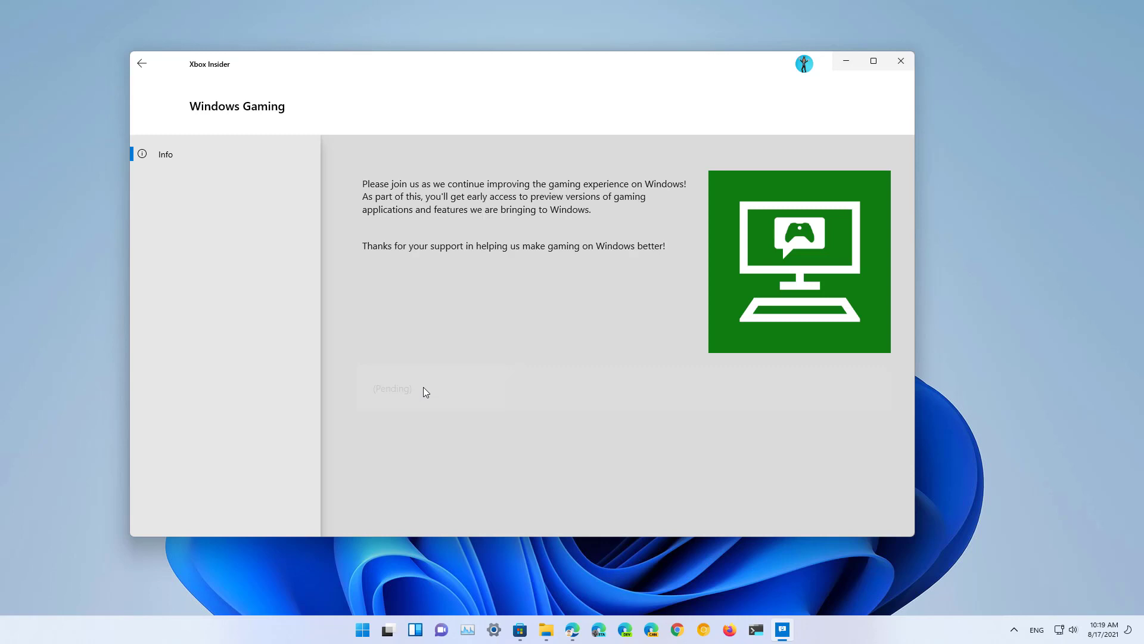
mouse_move(901, 61)
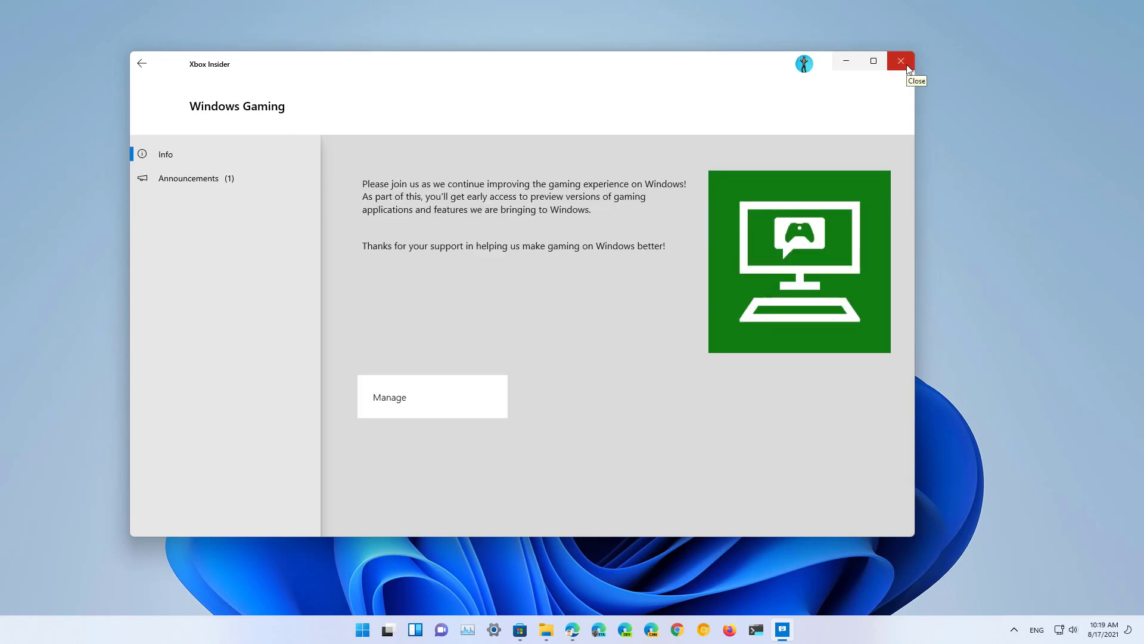
- Close the Xbox Insider Hub window
left_click(900, 61)
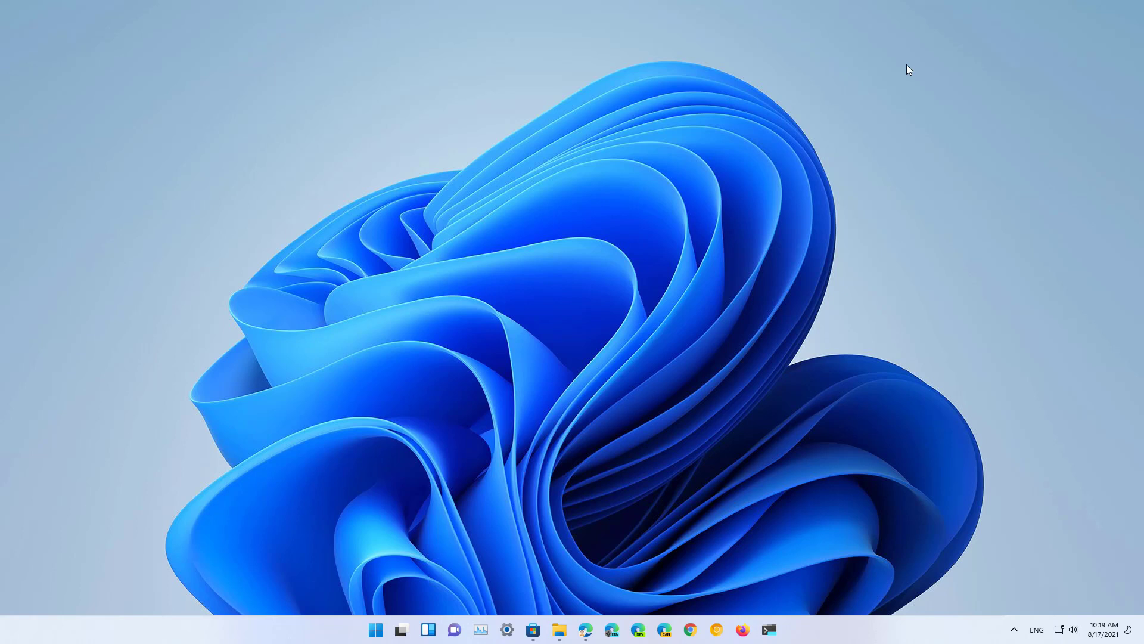
mouse_move(560, 588)
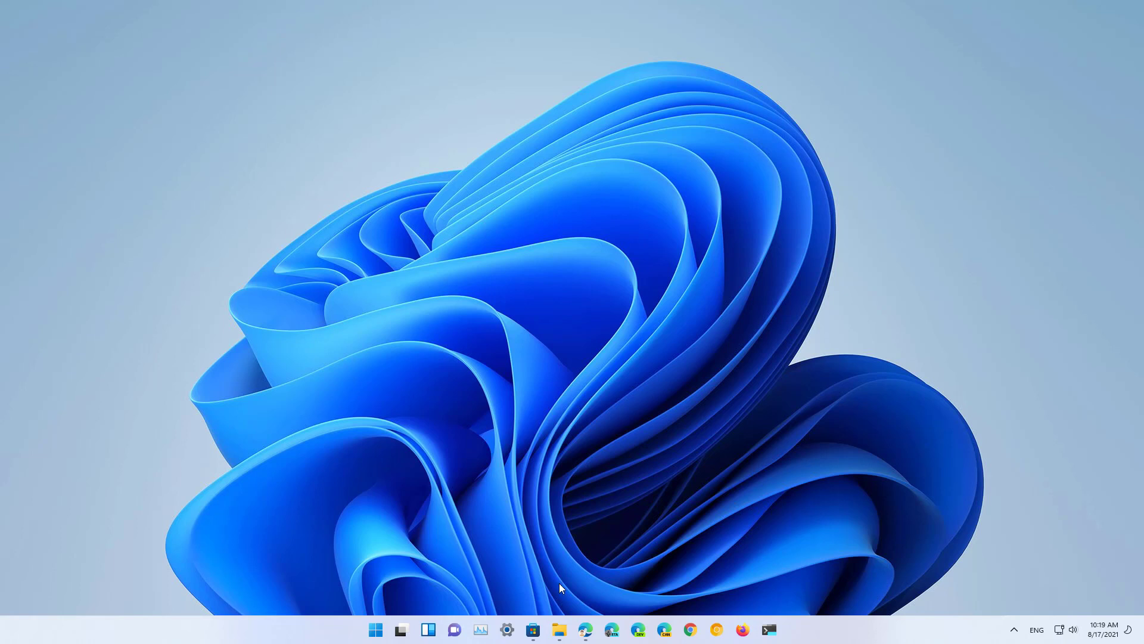
- Look up the installed Xbox app in Microsoft Store by searching 'xb', then close the Store
left_click(533, 629)
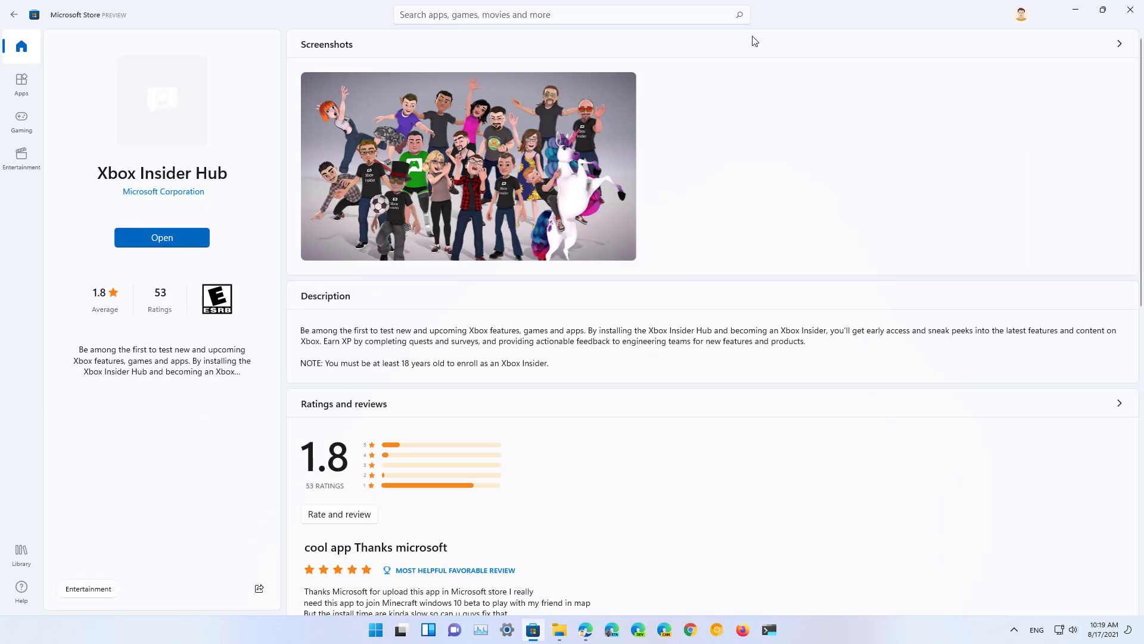
left_click(569, 14)
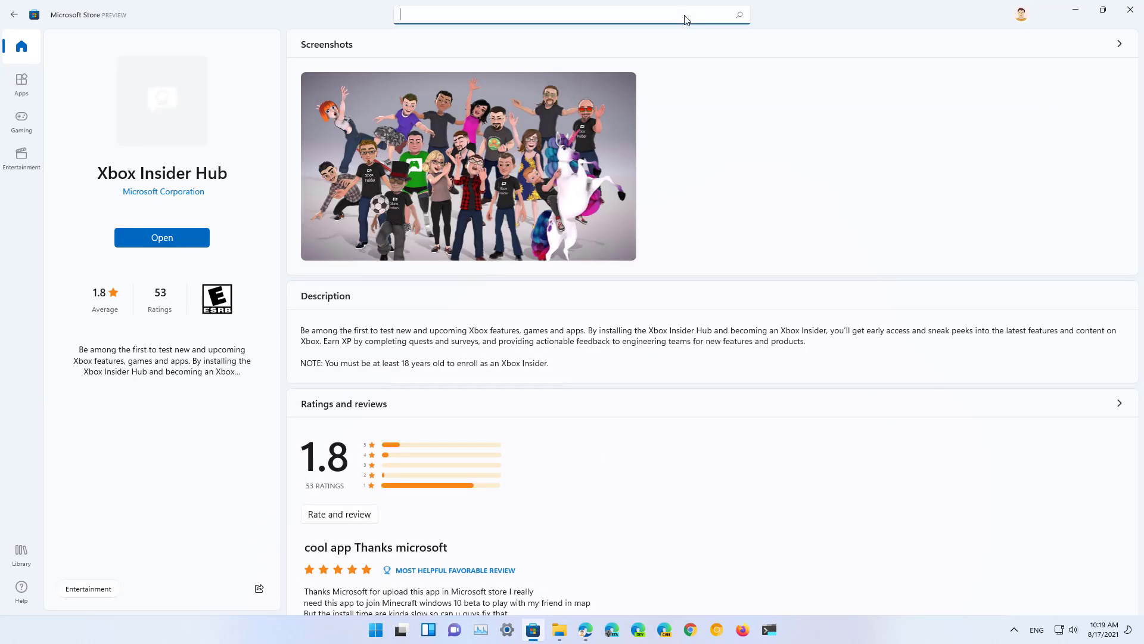
type("xbox app")
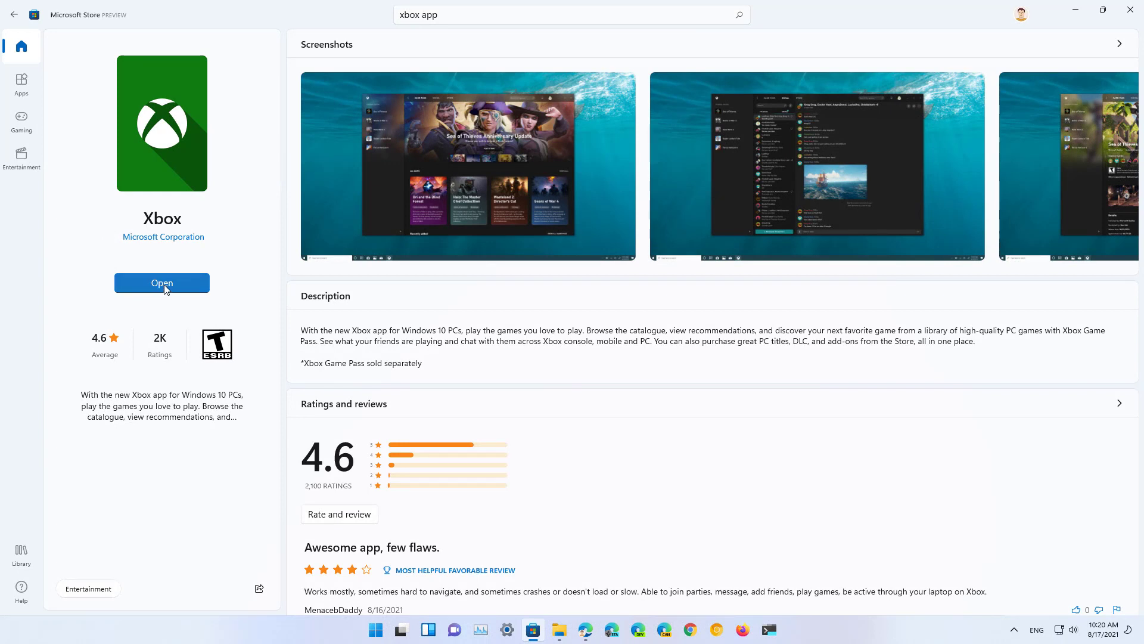
mouse_move(270, 283)
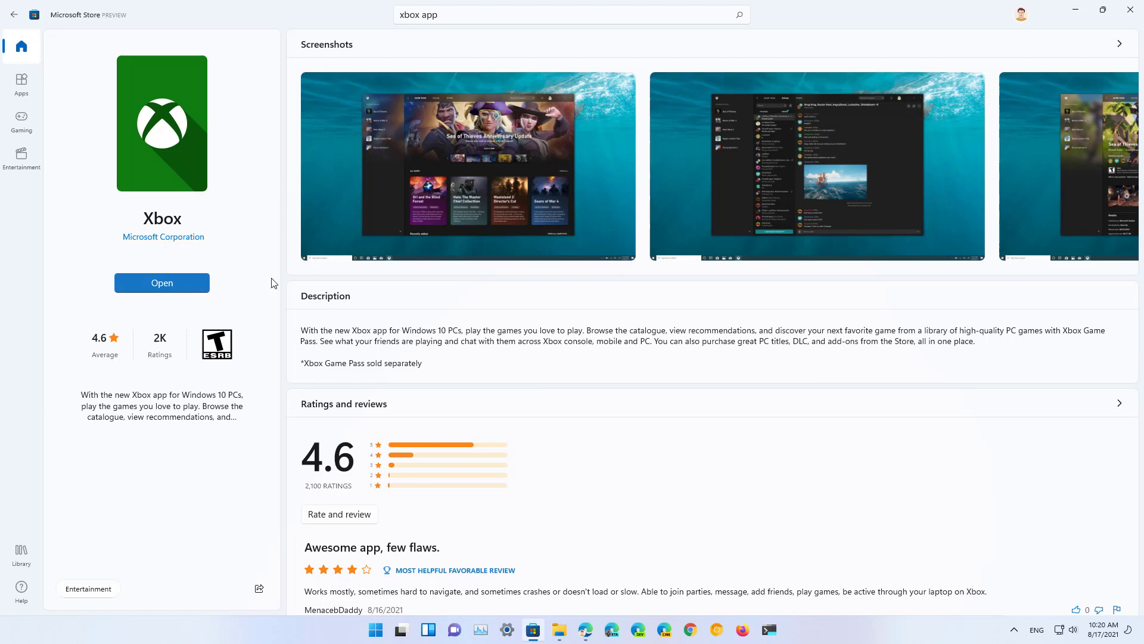
left_click(1130, 9)
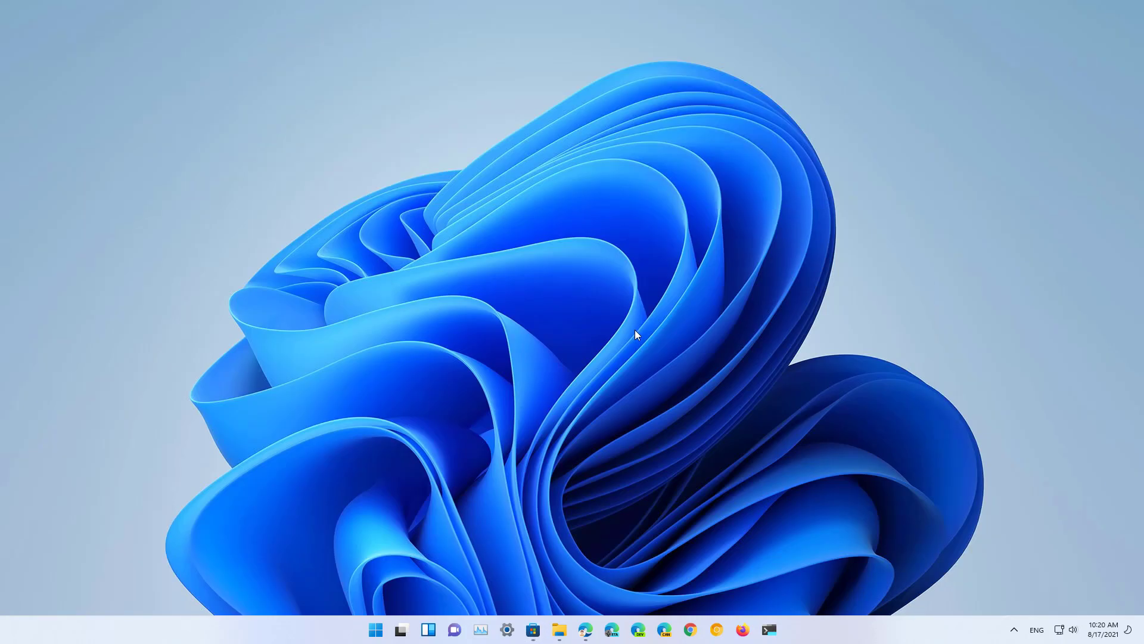
- Search 'xbox' in the Start menu and launch the Xbox app
left_click(375, 629)
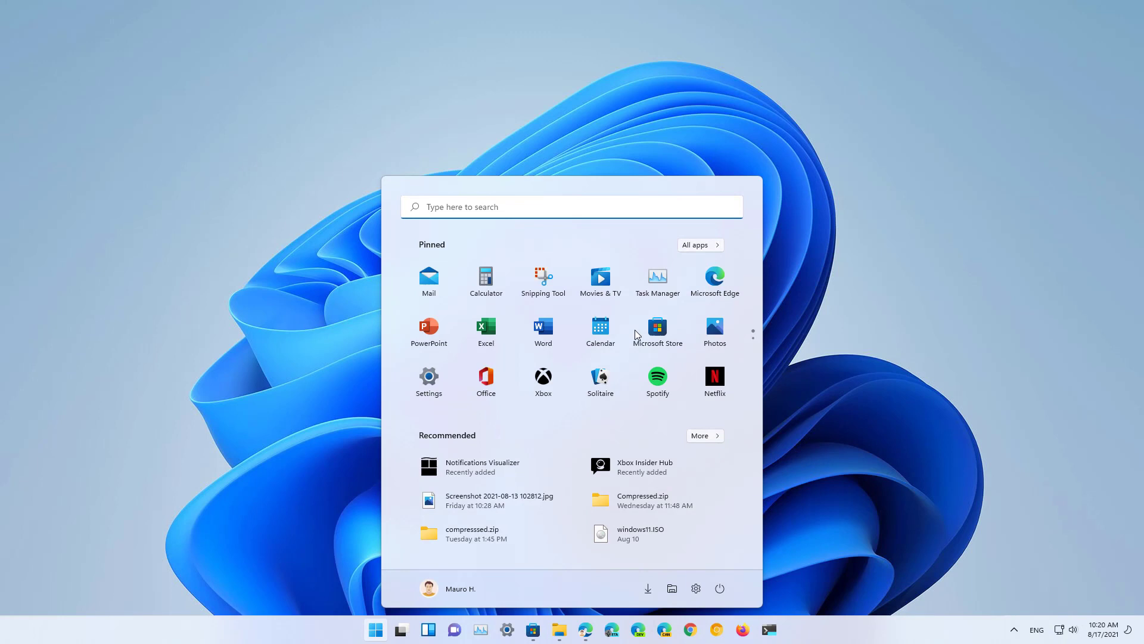
type("xbox")
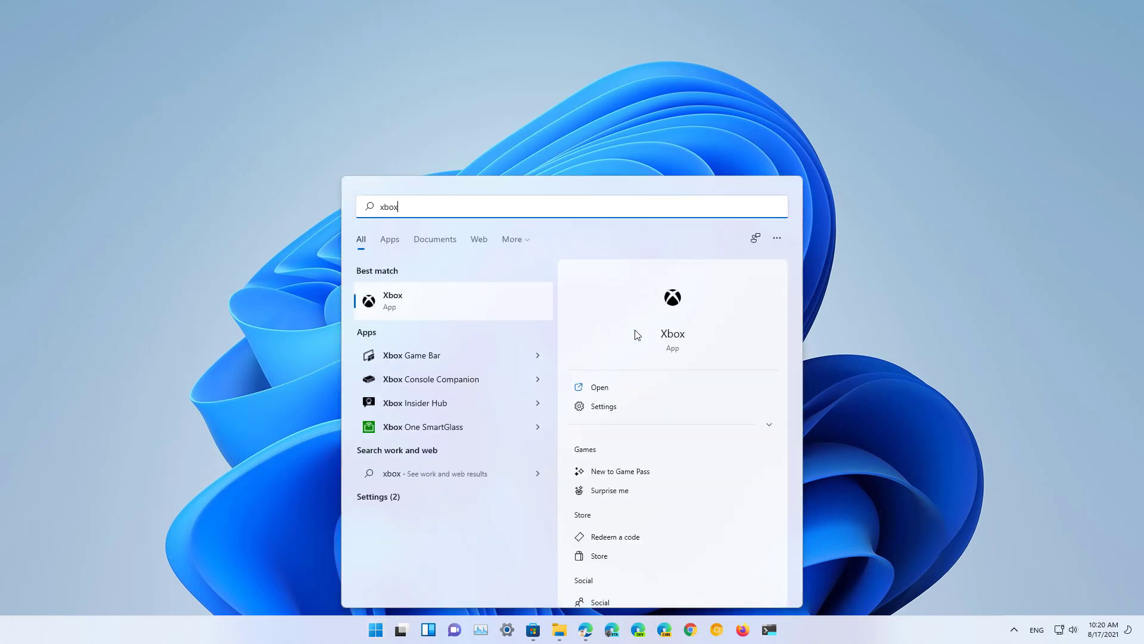
left_click(600, 386)
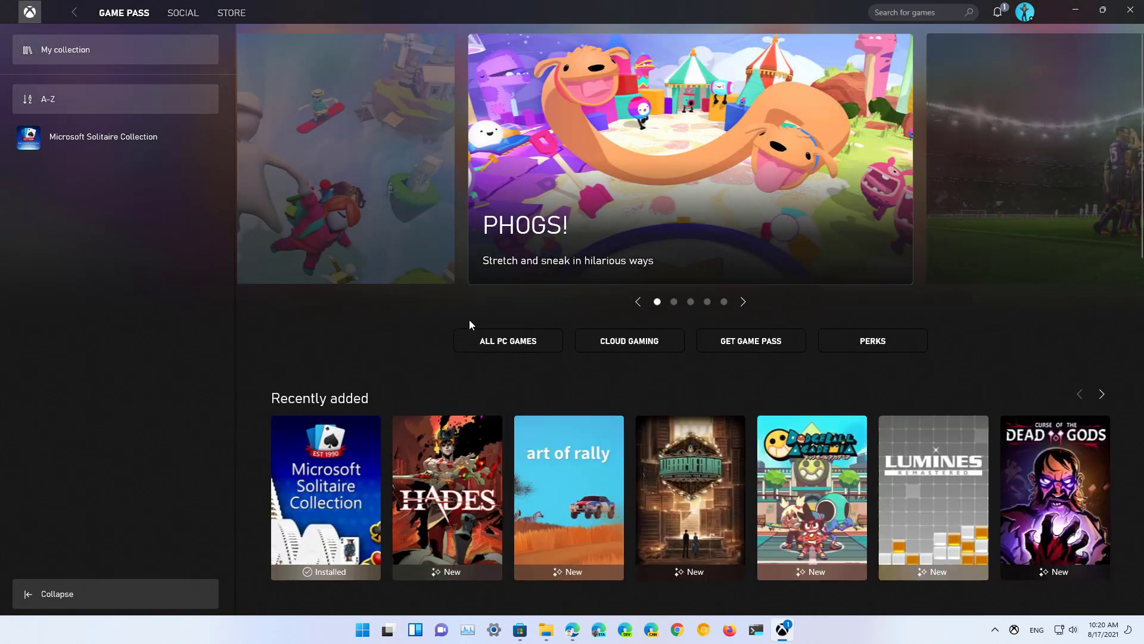
left_click(1079, 394)
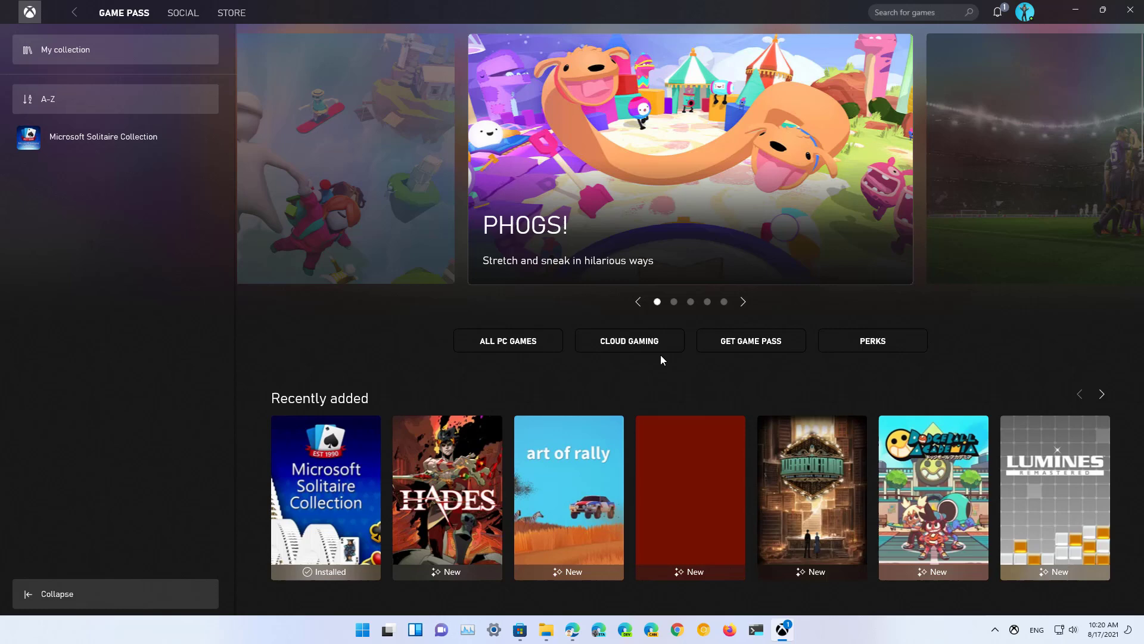
mouse_move(629, 341)
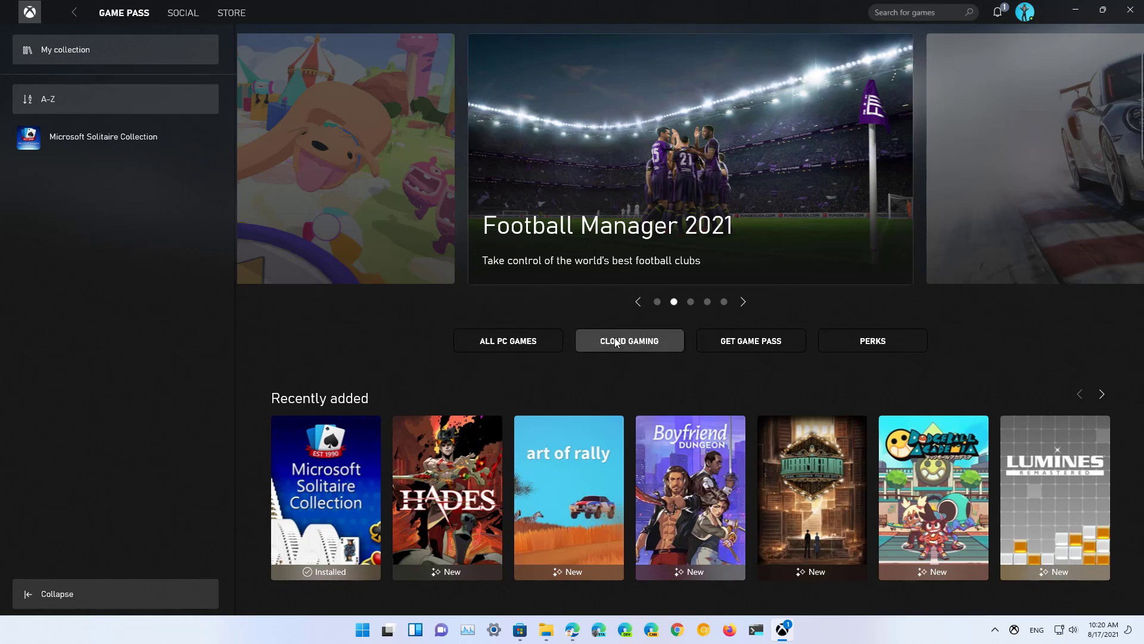
- Open the Cloud Gaming section from the Game Pass page
left_click(628, 341)
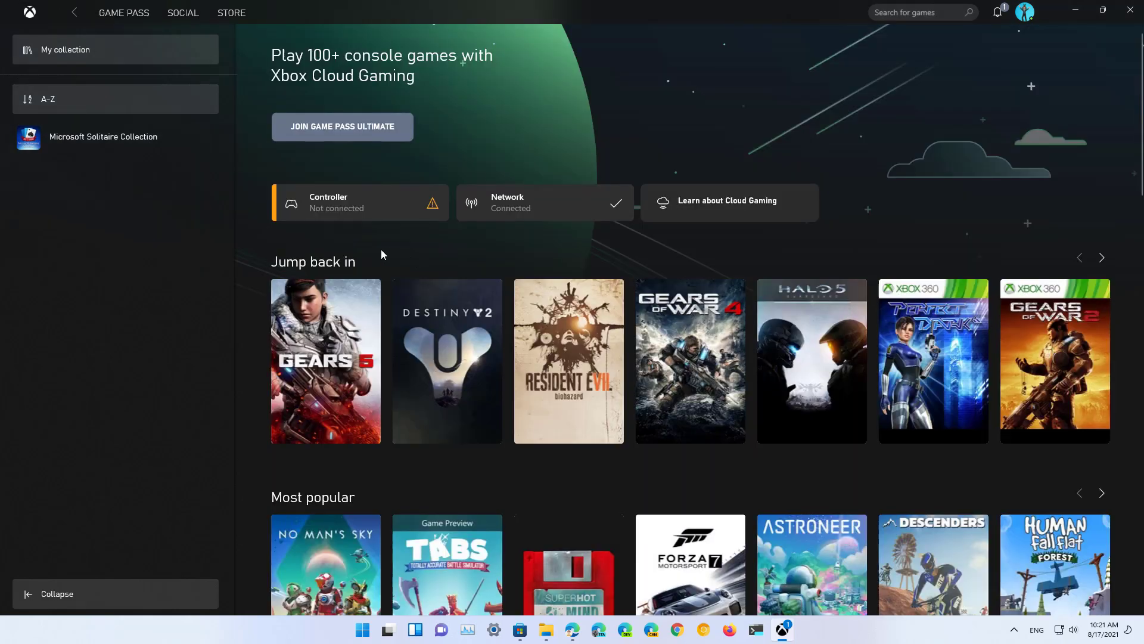
mouse_move(377, 212)
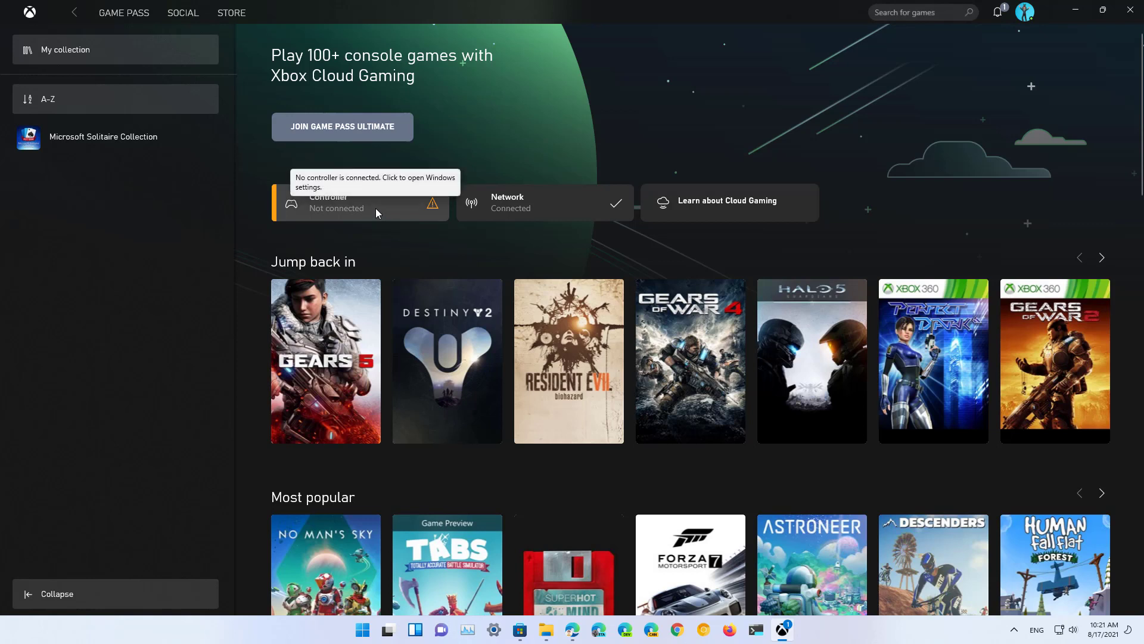
mouse_move(665, 211)
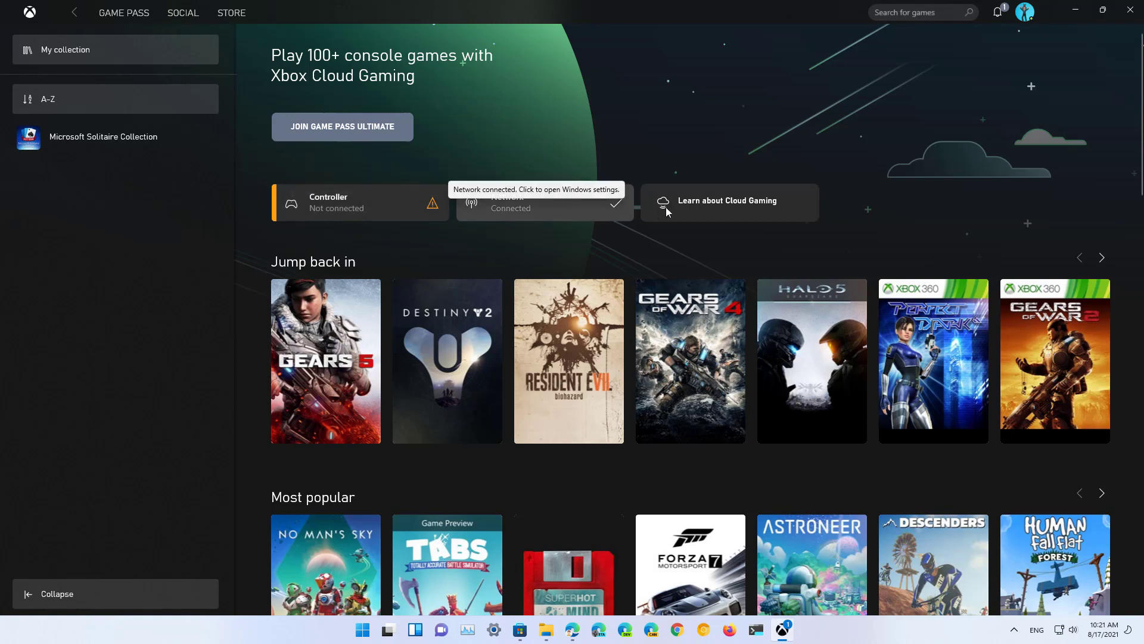
mouse_move(702, 211)
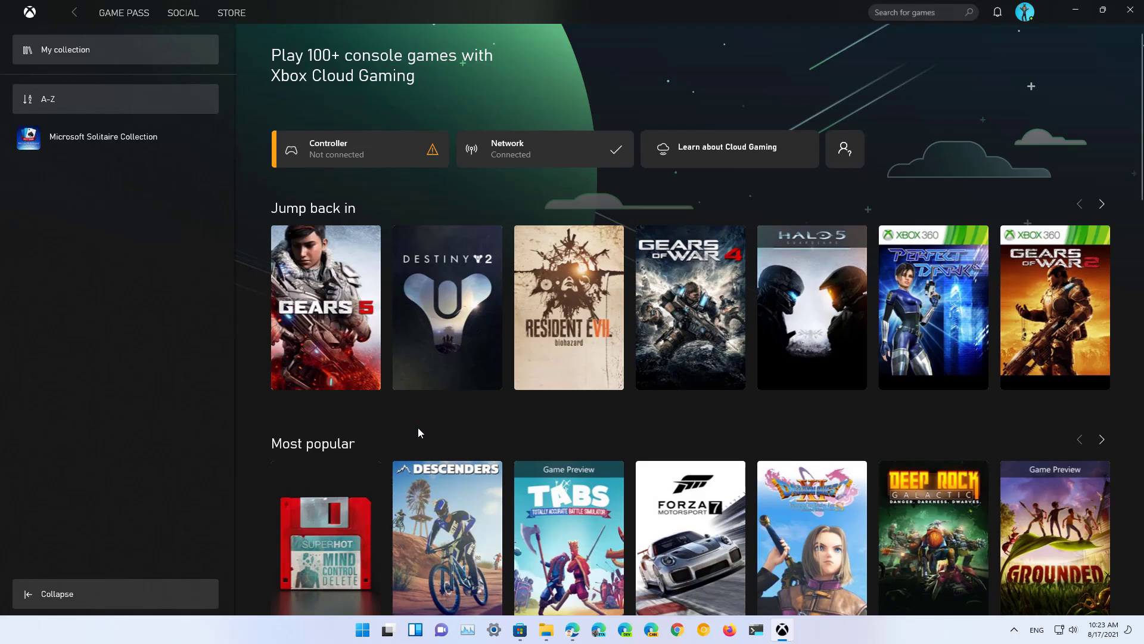
mouse_move(378, 425)
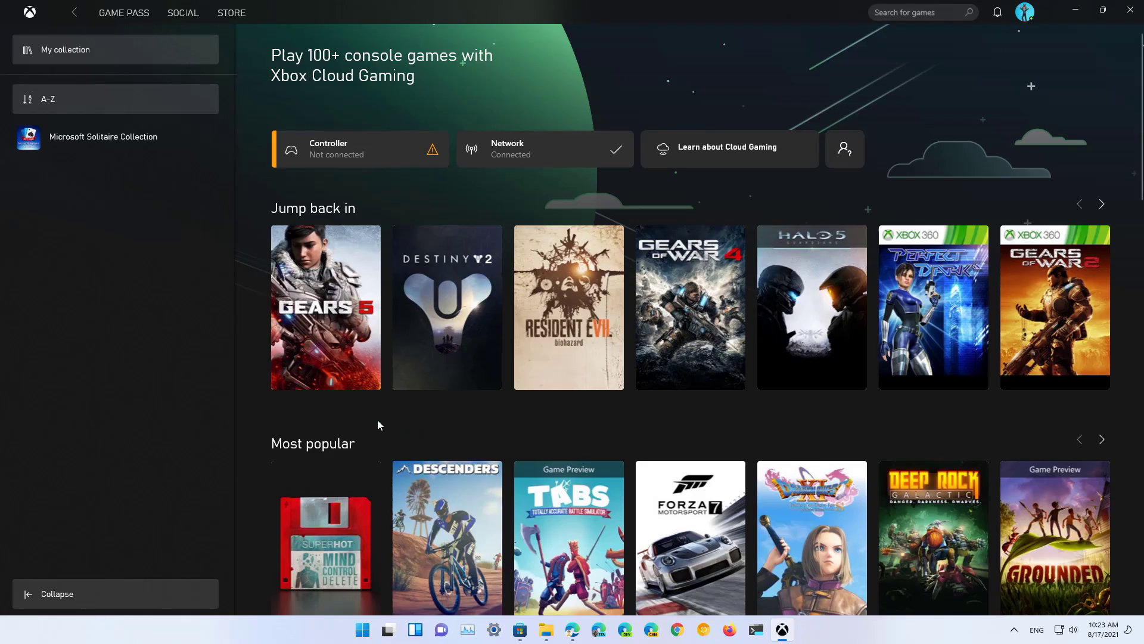
mouse_move(325, 327)
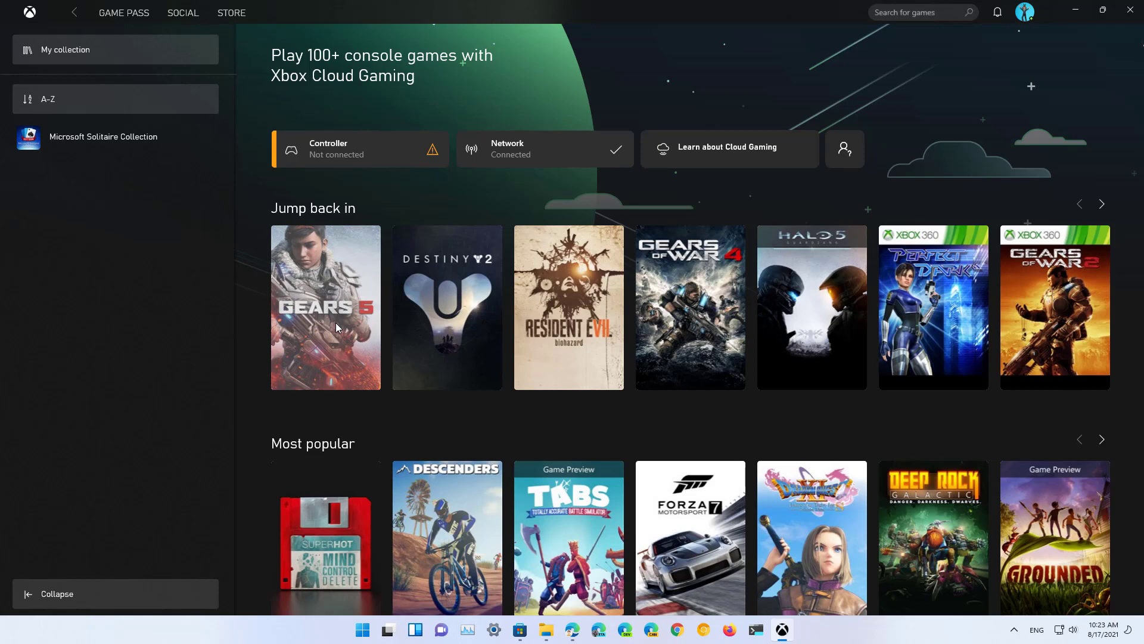
- Open Gears 5 from Jump back in and start streaming it
left_click(325, 307)
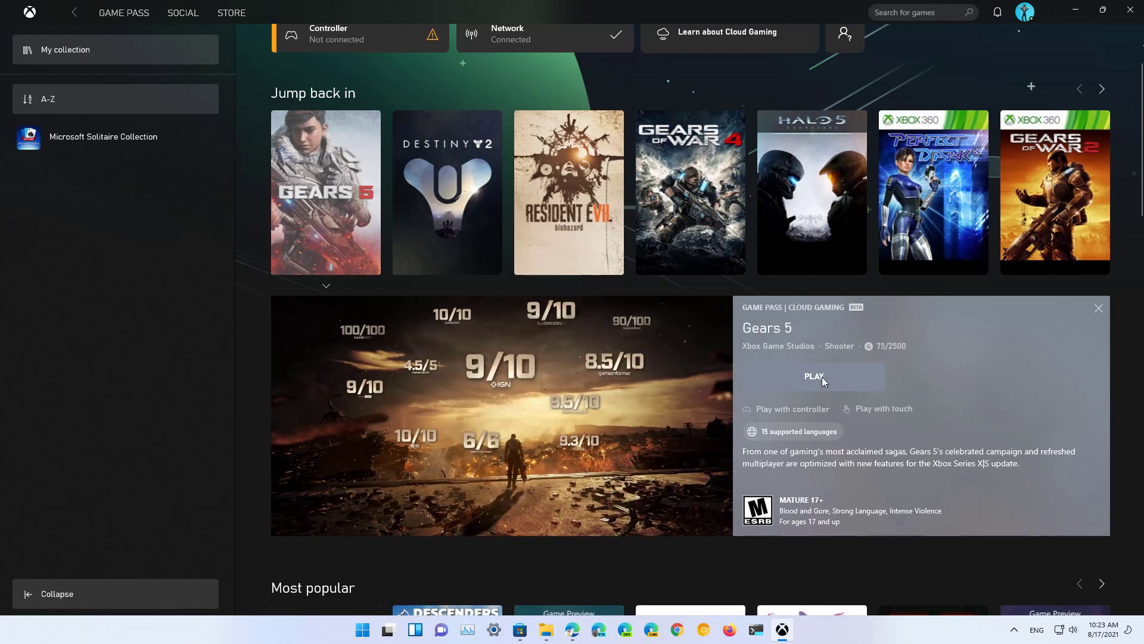
left_click(812, 377)
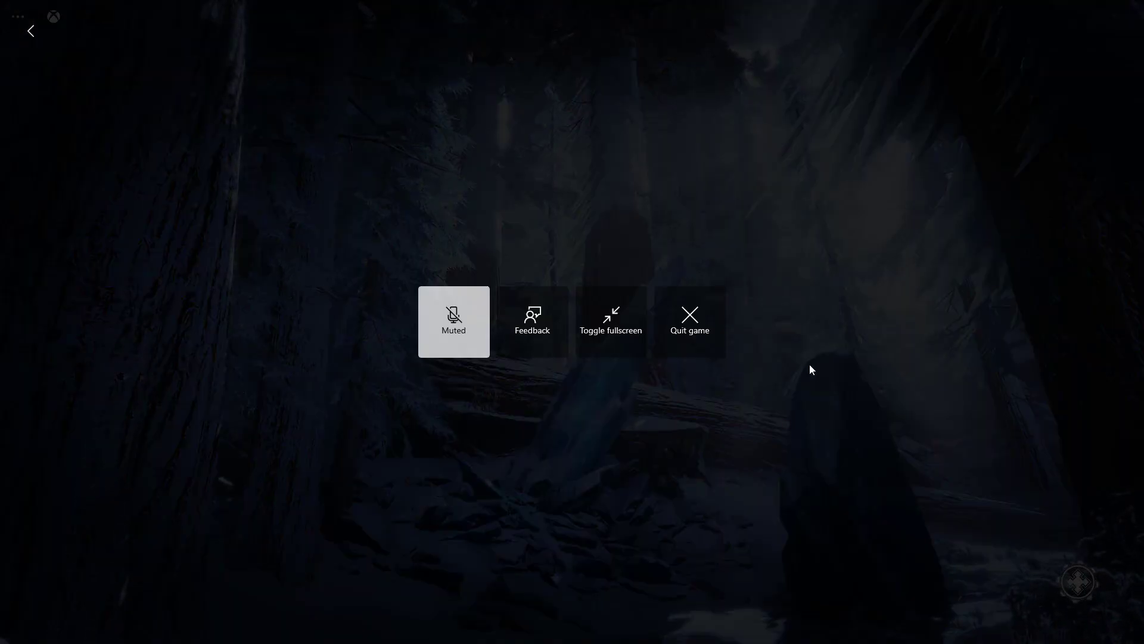
- Quit Gears 5 from the game overlay and confirm
left_click(688, 321)
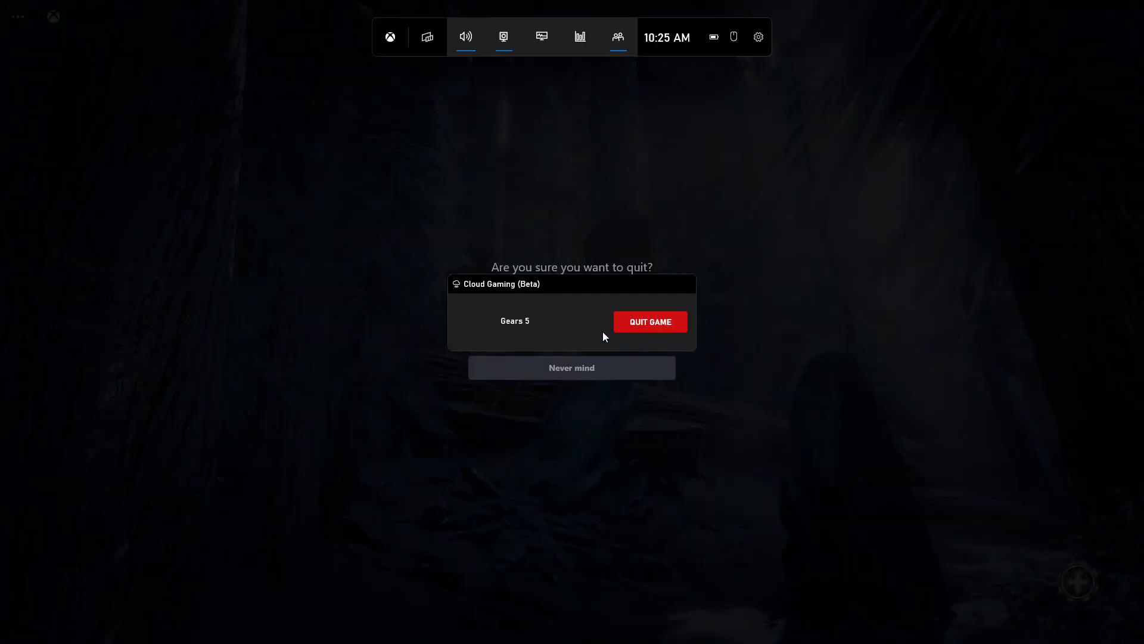
left_click(647, 322)
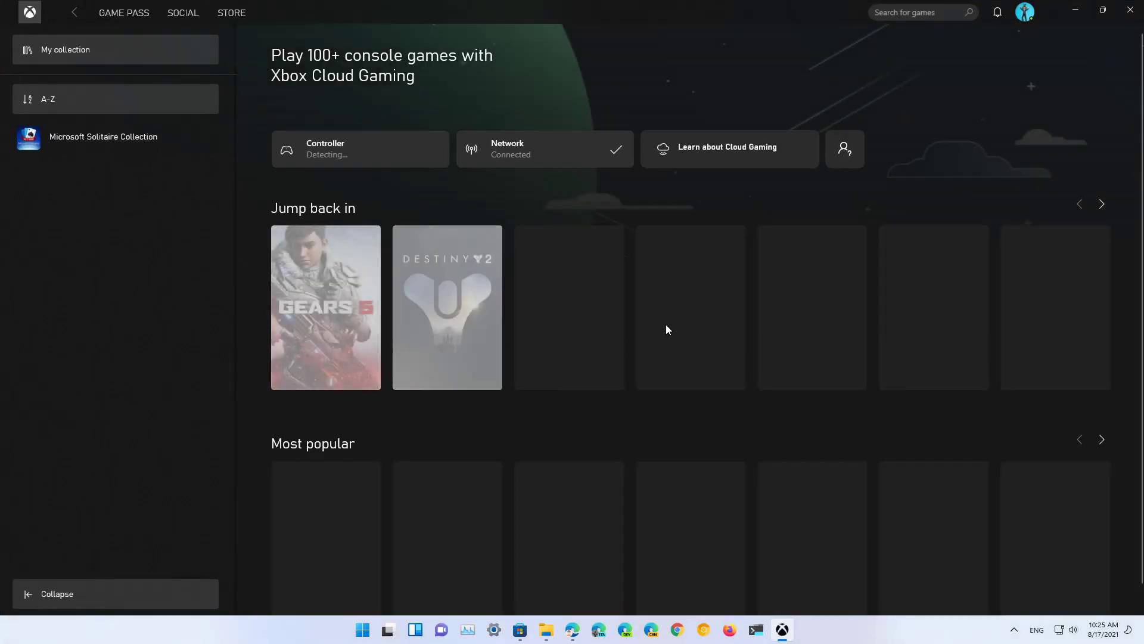